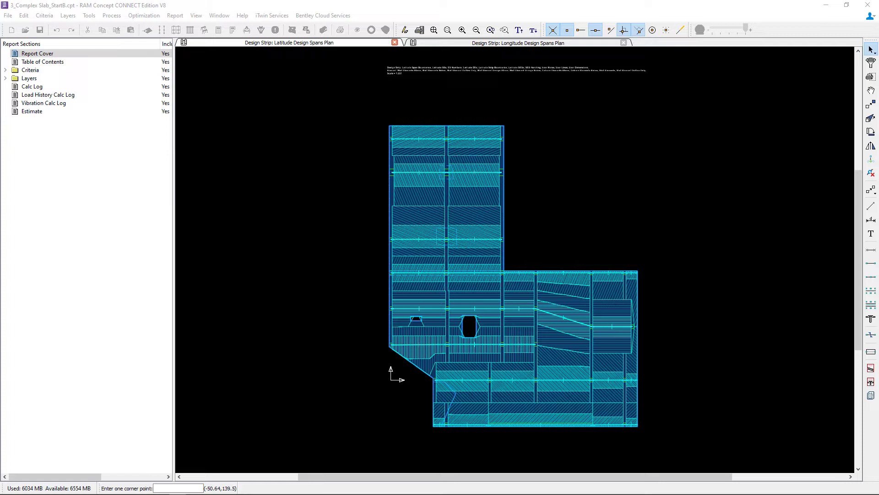
pyautogui.moveTo(468, 187)
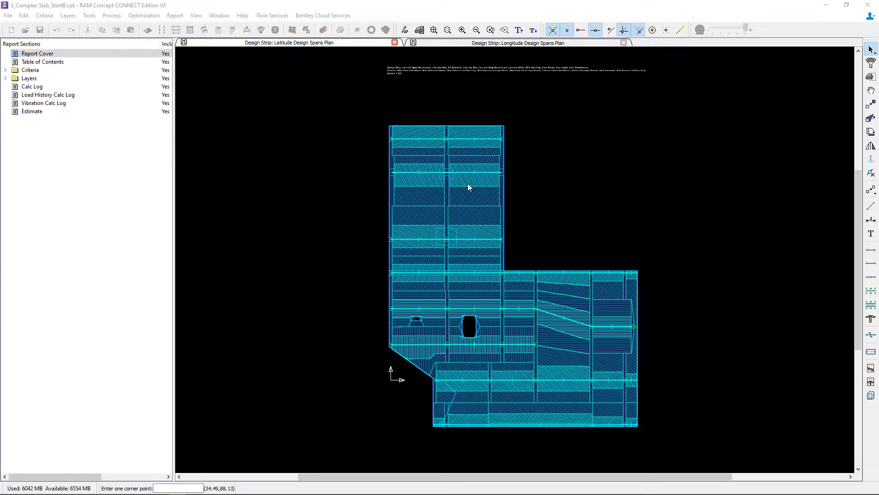
# Step: Select the upper latitude design span and filter the selection to its two span segments
pyautogui.click(425, 172)
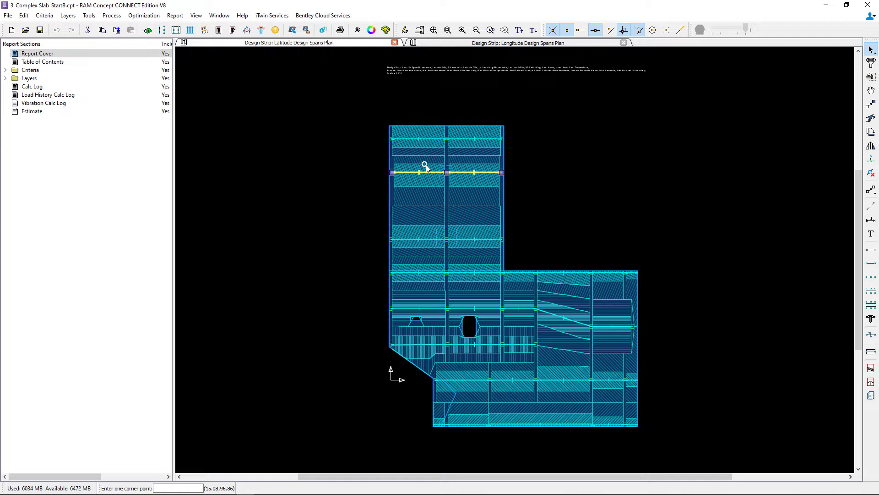
pyautogui.rightClick(425, 164)
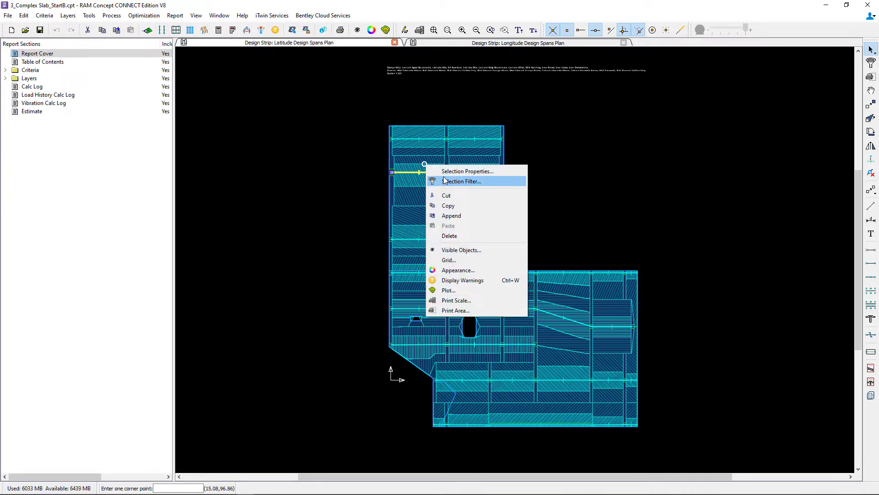
pyautogui.click(460, 182)
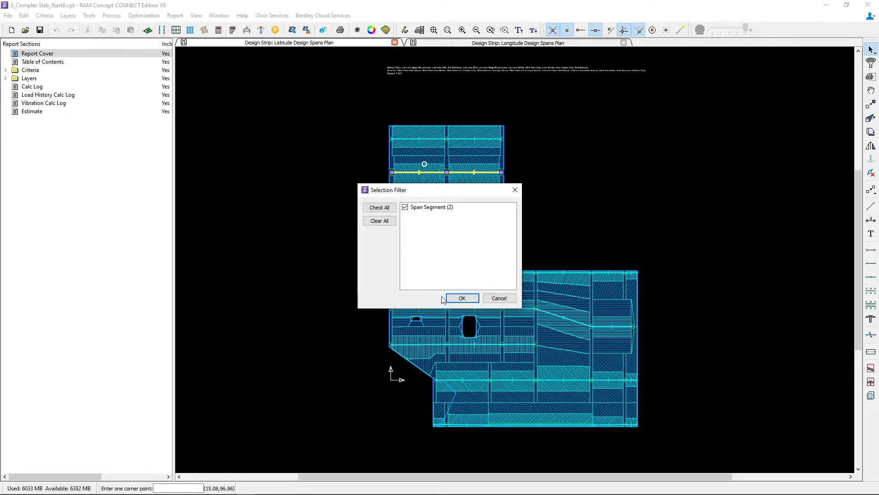
pyautogui.click(462, 298)
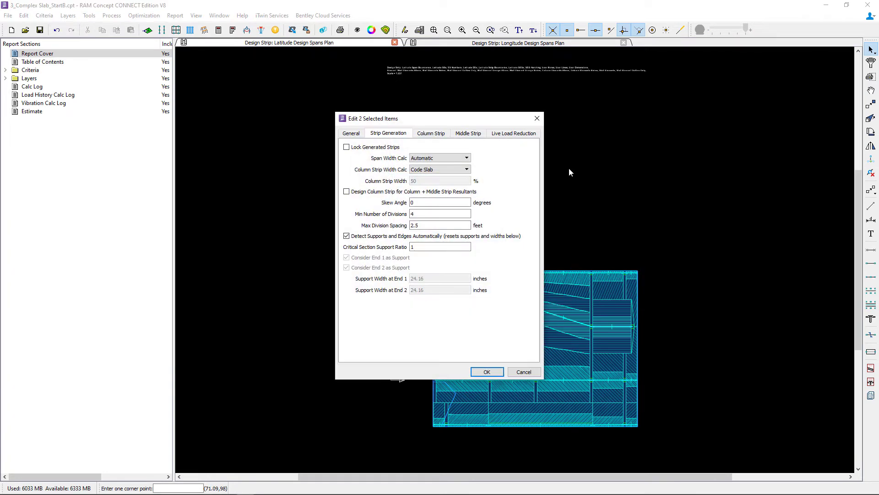
# Step: Show the Column Strip settings for the two segments, where cross-section trimming is None
pyautogui.click(431, 133)
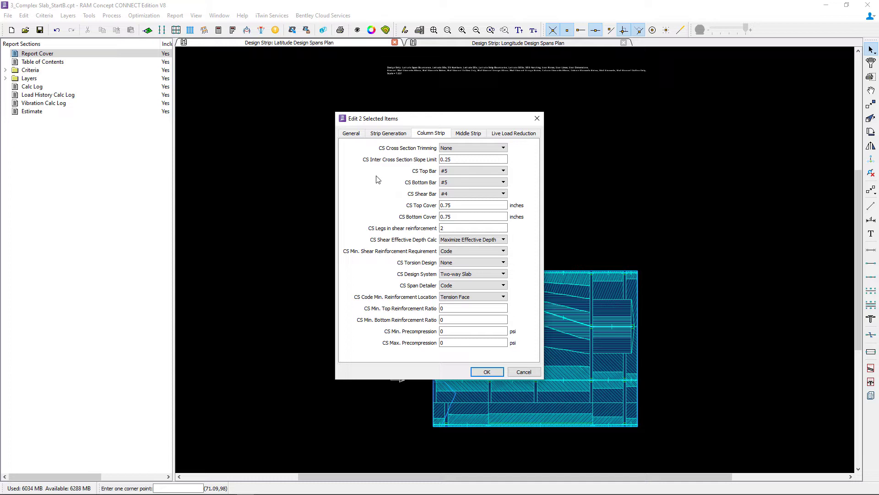
pyautogui.moveTo(378, 154)
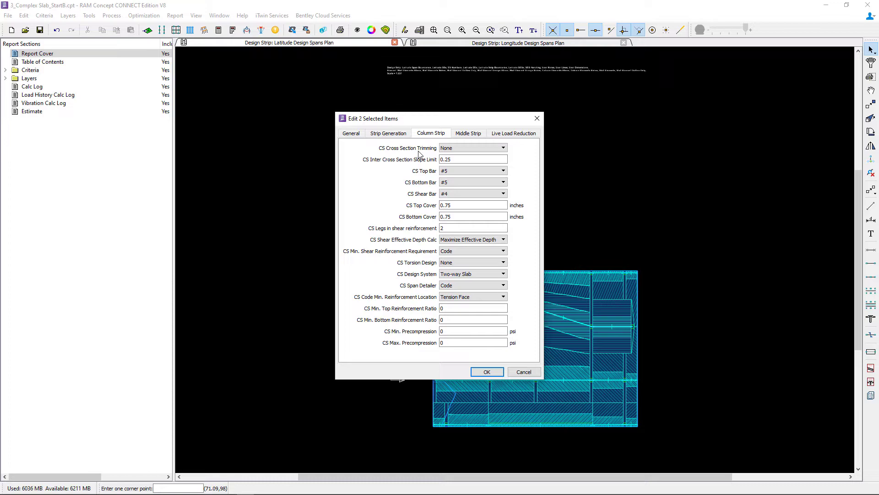
pyautogui.moveTo(524, 372)
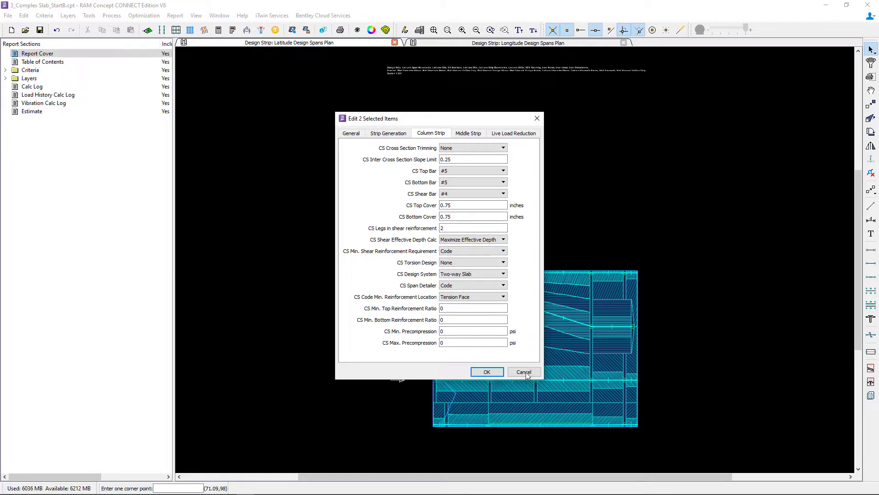
# Step: Cancel the Edit 2 Selected Items dialog, leaving the segments unchanged
pyautogui.click(523, 372)
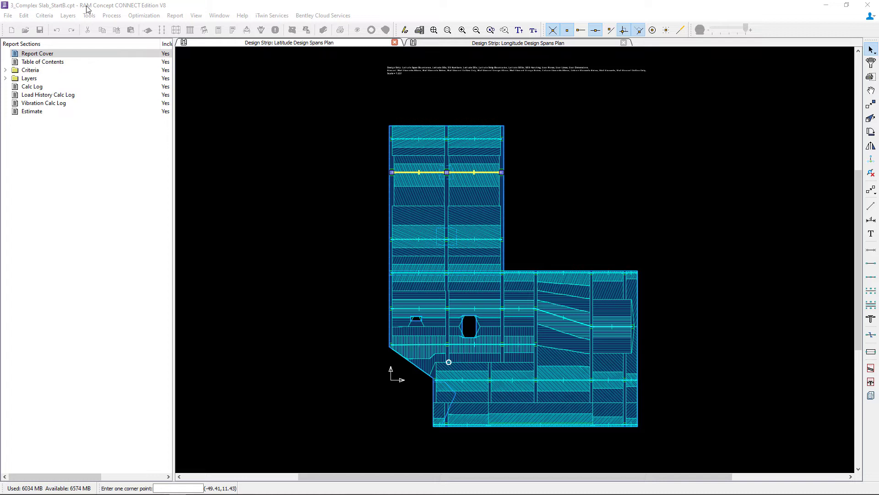
# Step: Switch layers to the Design Strip Latitude Cross Sections Perspective 3D view
pyautogui.click(67, 15)
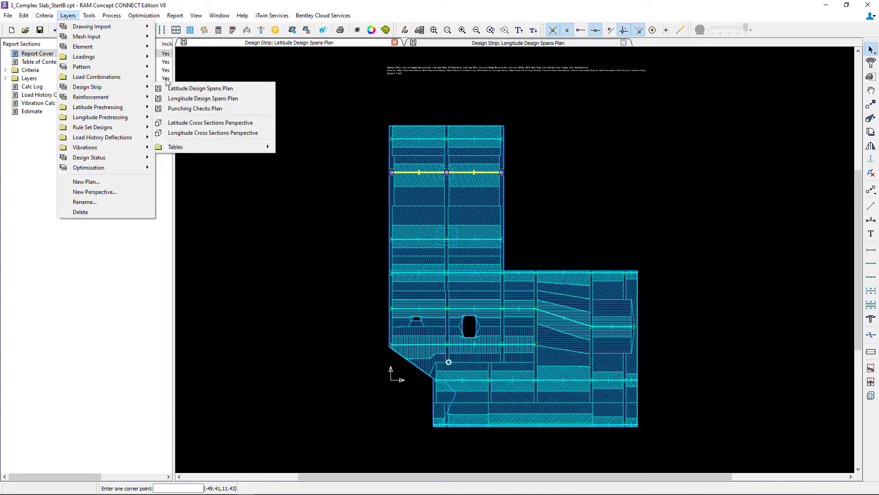
pyautogui.moveTo(212, 122)
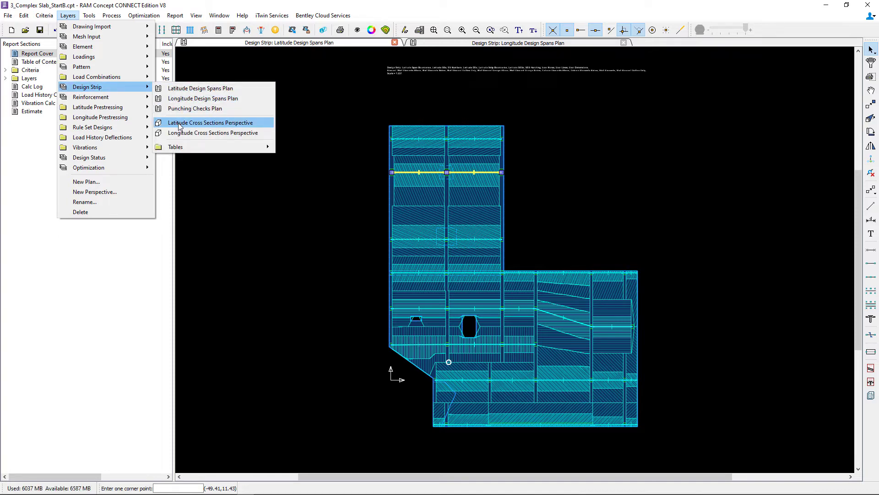
pyautogui.click(211, 122)
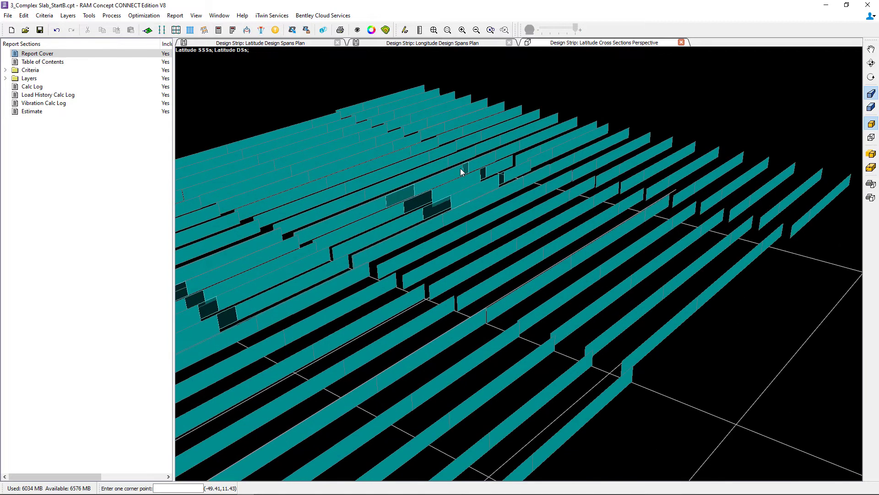
pyautogui.moveTo(420, 196)
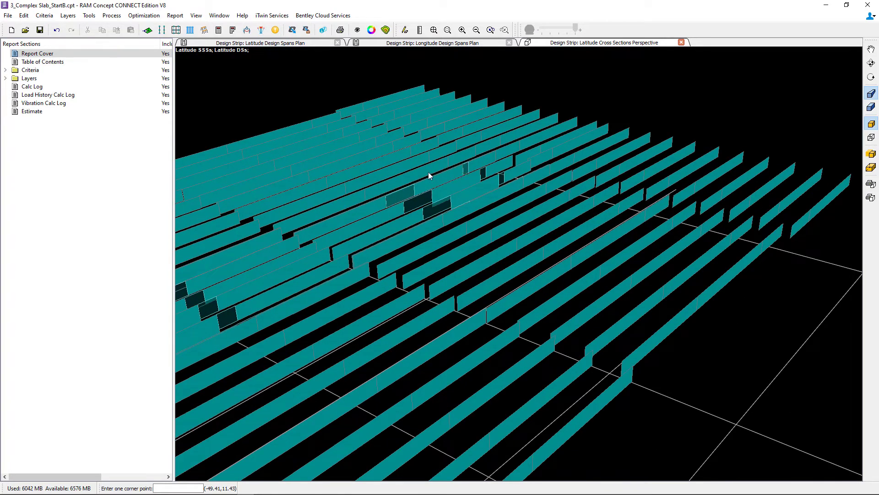
pyautogui.moveTo(460, 196)
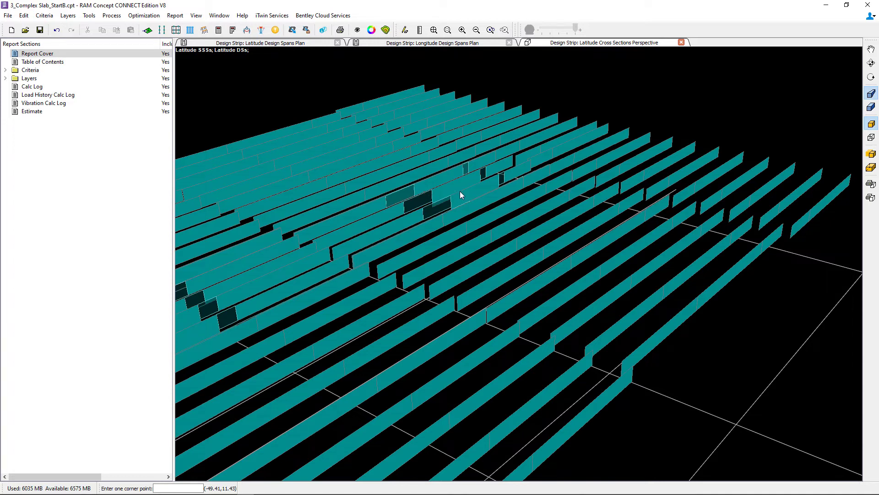
pyautogui.moveTo(463, 209)
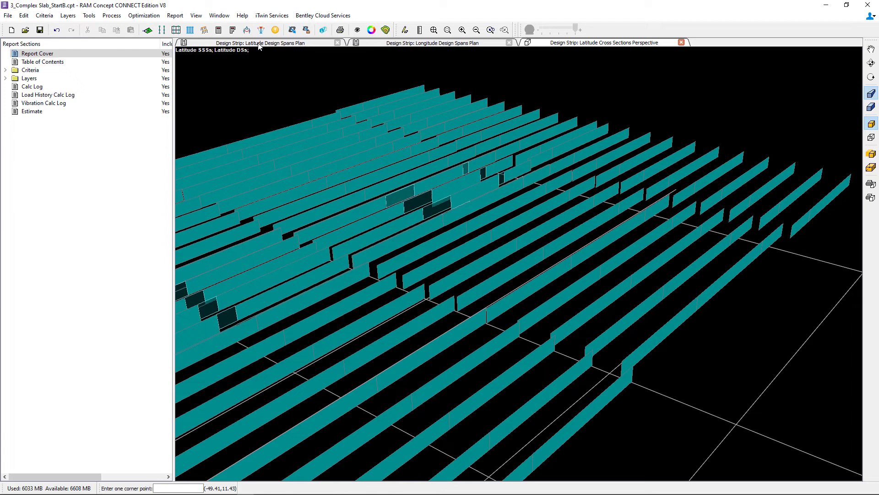
# Step: Return to the Latitude Design Spans Plan and start the Audit Cross Section tool
pyautogui.click(259, 43)
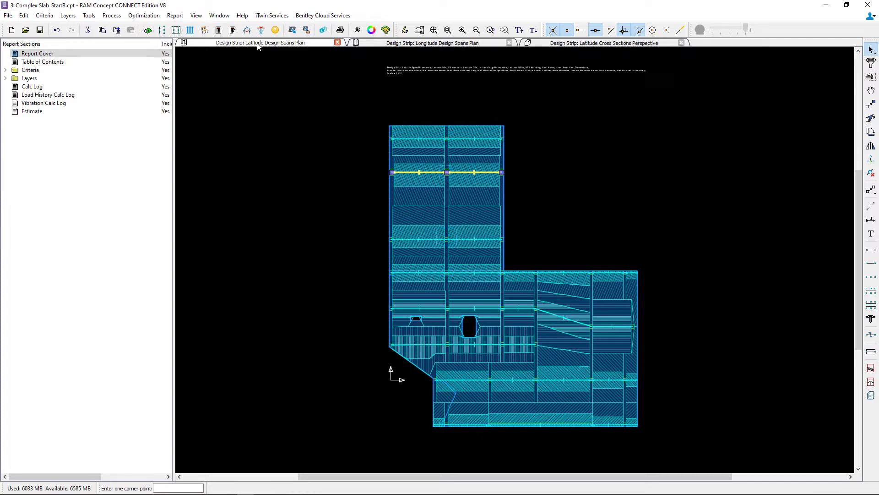
pyautogui.moveTo(515, 106)
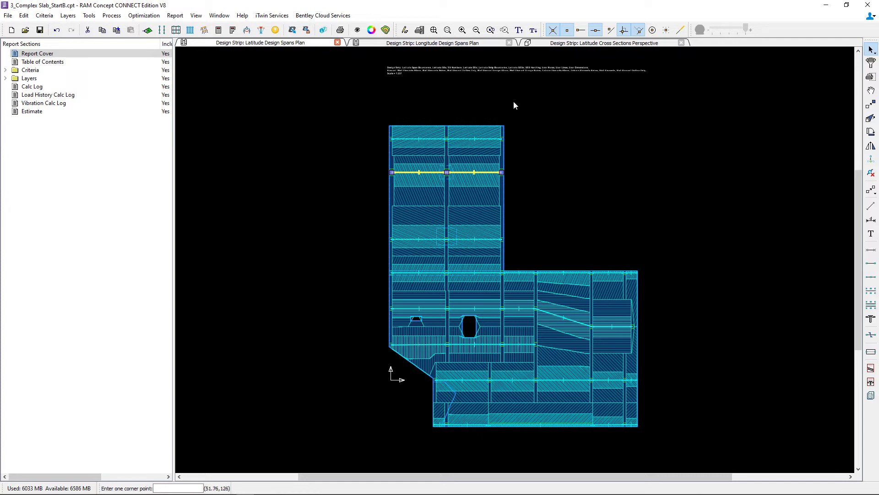
pyautogui.moveTo(873, 415)
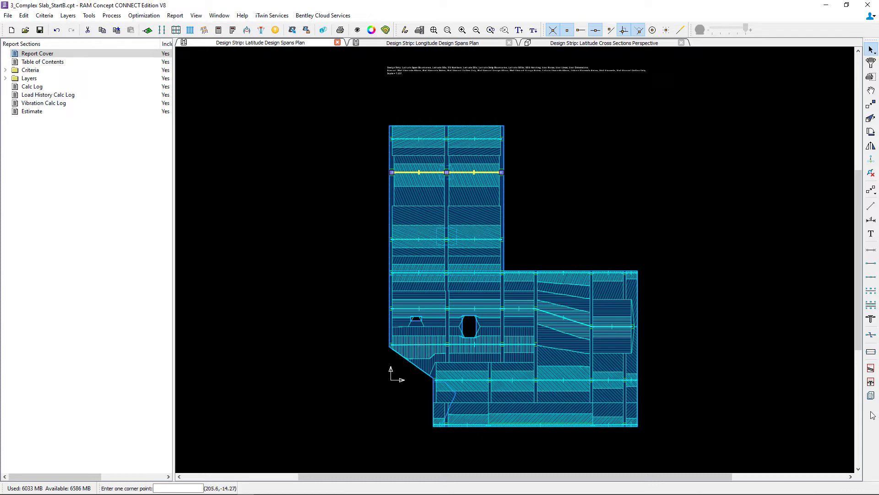
pyautogui.moveTo(871, 368)
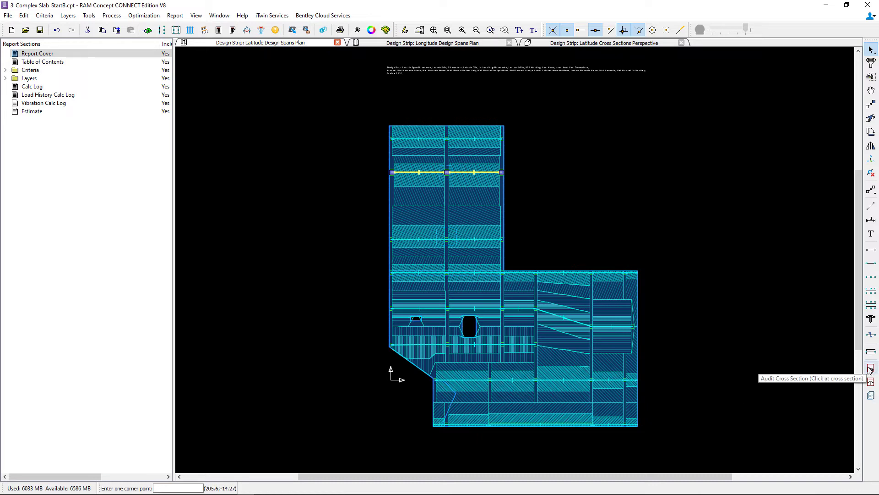
pyautogui.click(871, 369)
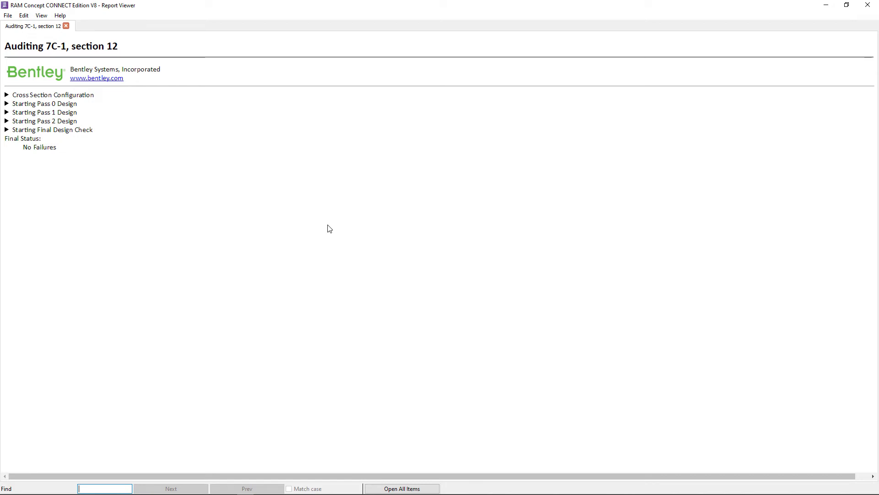
pyautogui.moveTo(86, 161)
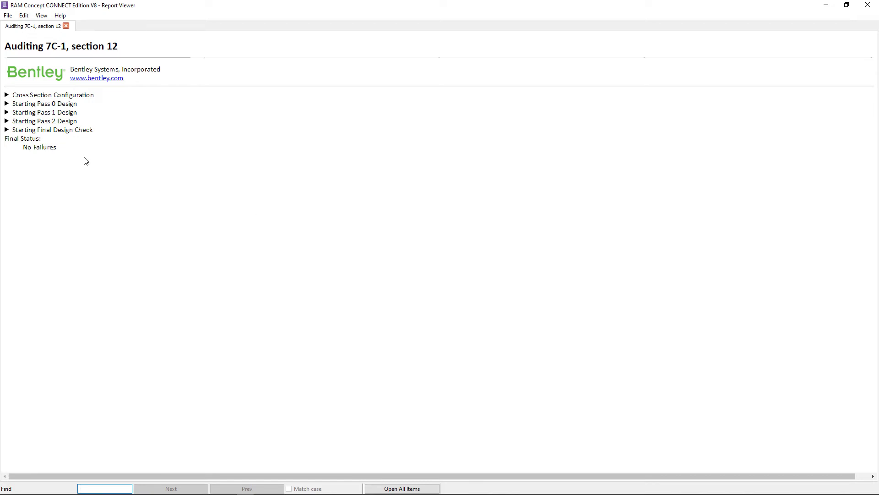
# Step: Expand the Cross Section Configuration details in the audit of strip 7C-1, section 12
pyautogui.click(6, 94)
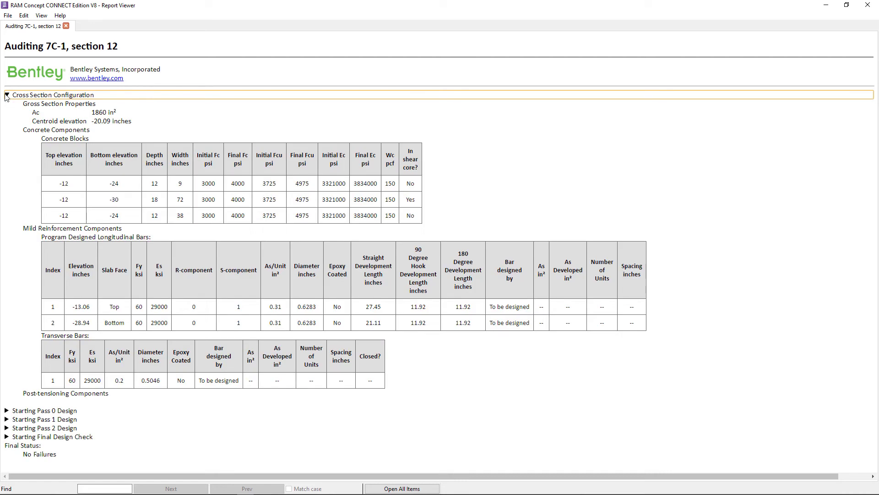
pyautogui.click(6, 95)
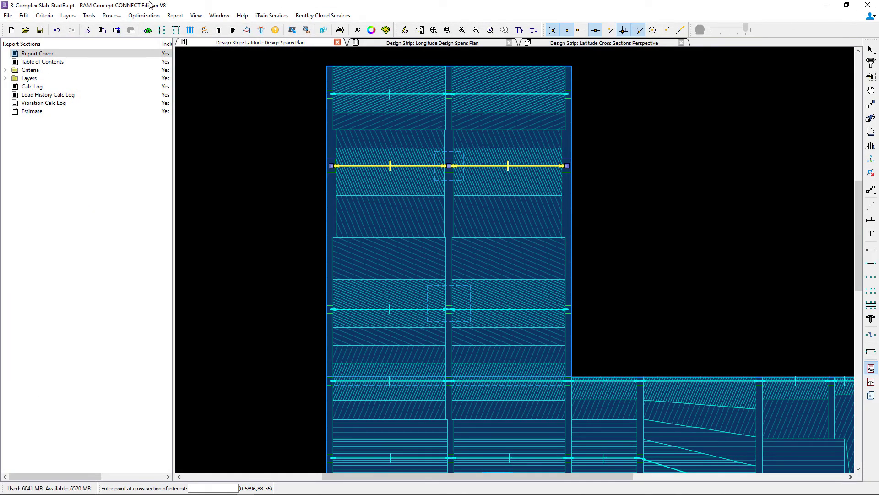
pyautogui.moveTo(414, 222)
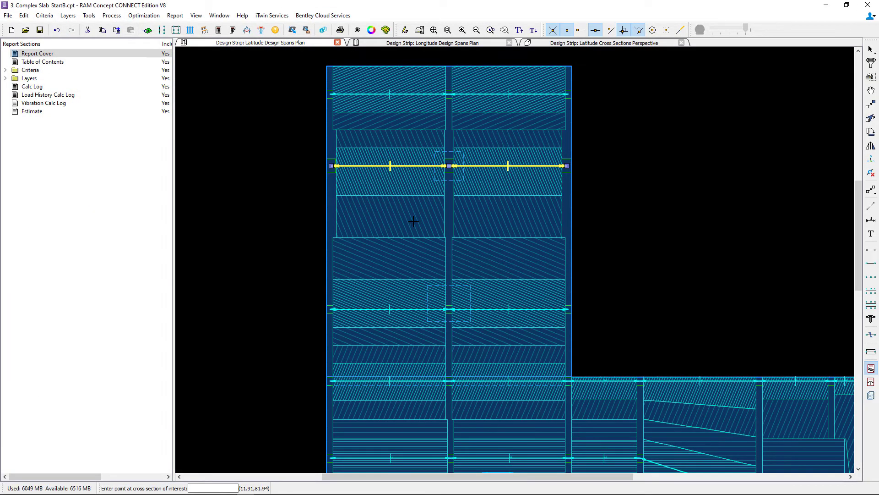
pyautogui.moveTo(483, 179)
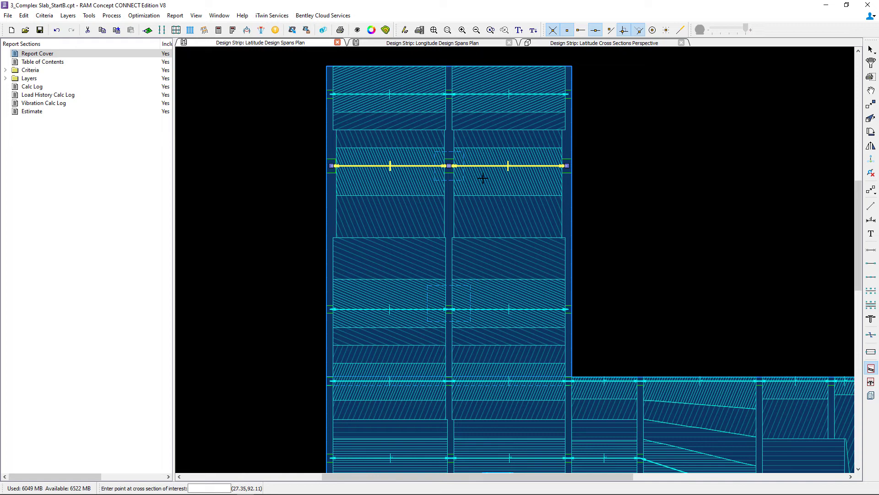
pyautogui.moveTo(464, 181)
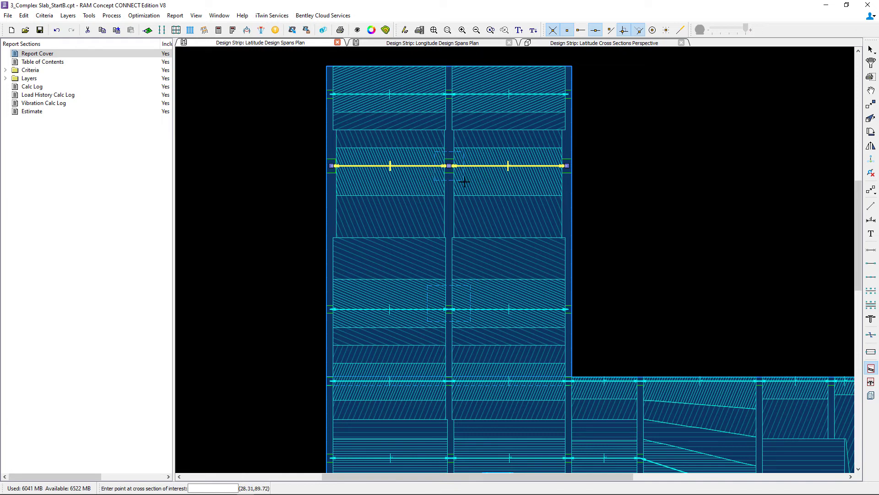
pyautogui.moveTo(486, 176)
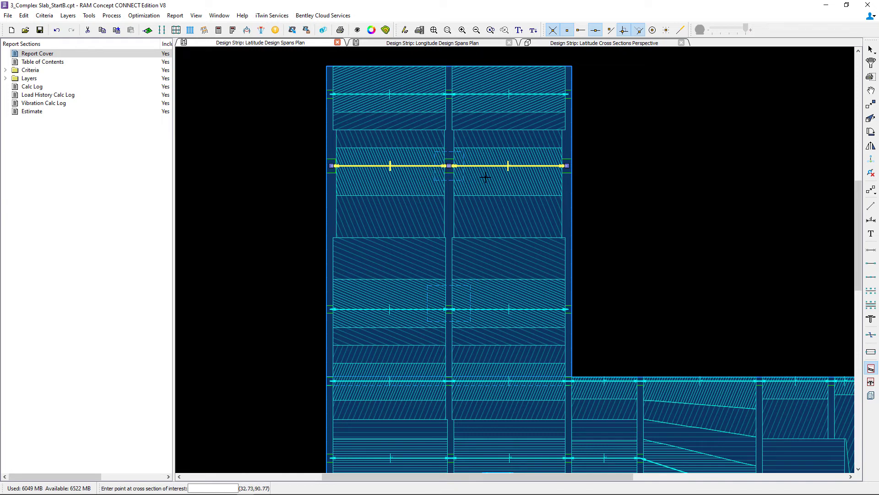
# Step: Set the latitude span's CS Cross Section Trimming to Max Rectangle and confirm
pyautogui.rightClick(454, 166)
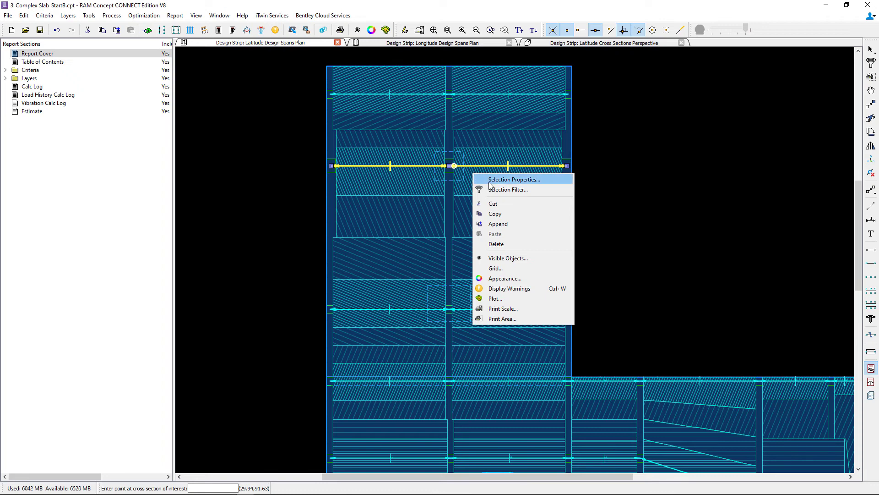
pyautogui.click(514, 179)
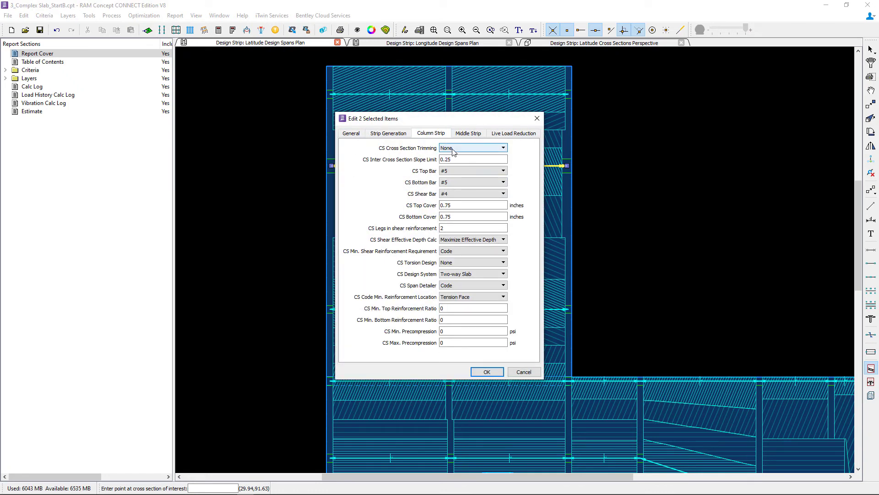
pyautogui.click(502, 147)
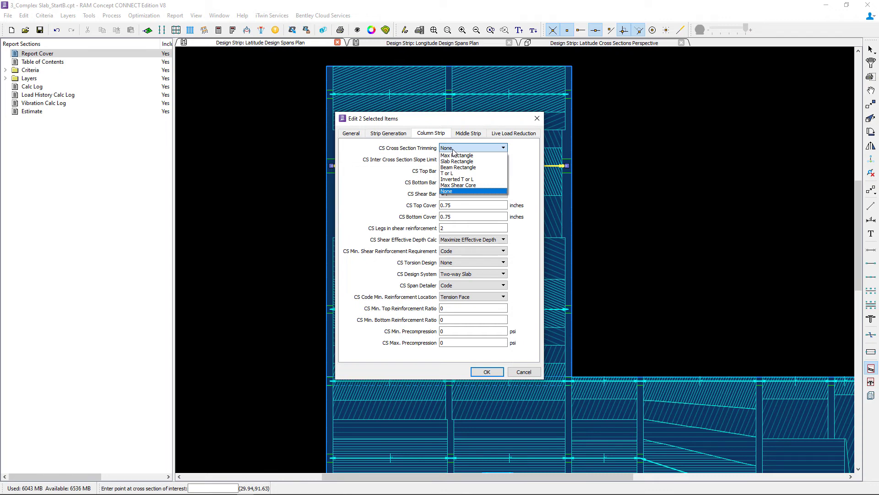
pyautogui.moveTo(457, 156)
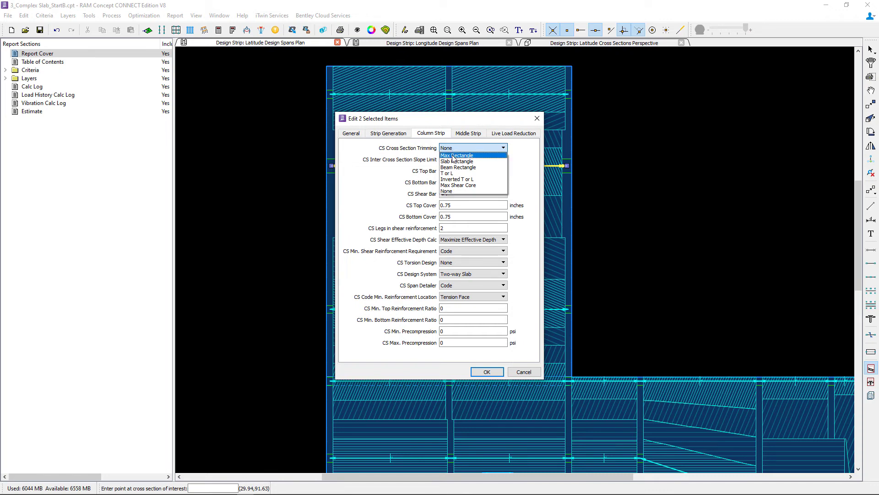
pyautogui.click(486, 371)
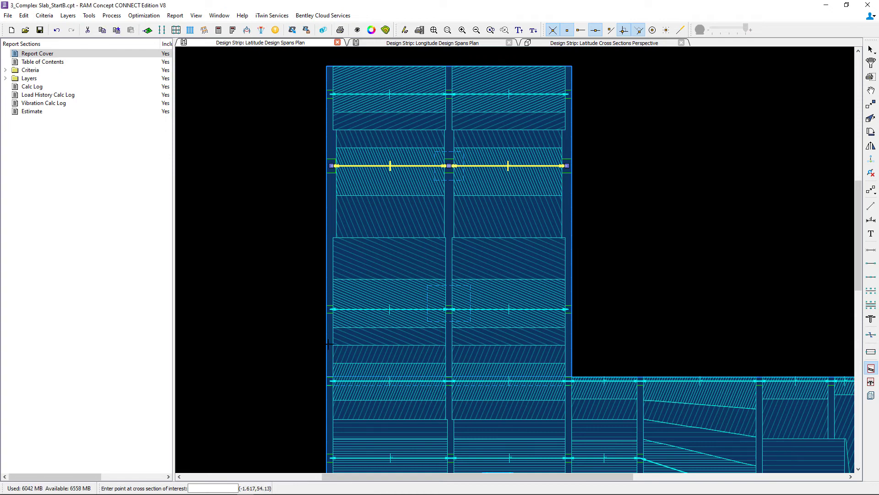
pyautogui.click(433, 43)
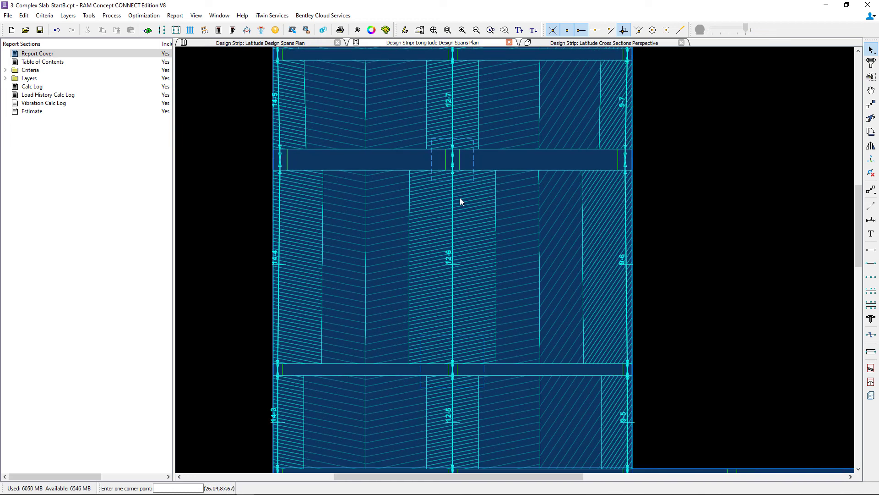
# Step: Set the longitude span's CS Cross Section Trimming to Max Rectangle and zoom to the whole floor
pyautogui.click(452, 202)
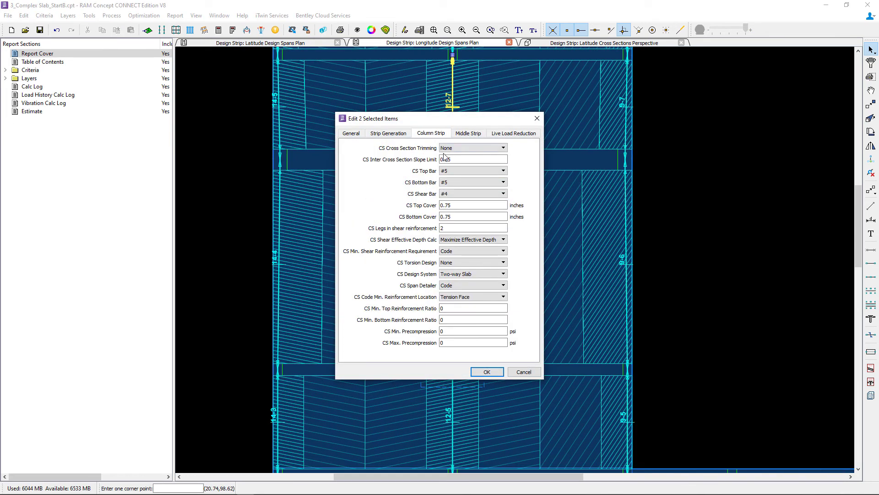
pyautogui.click(472, 148)
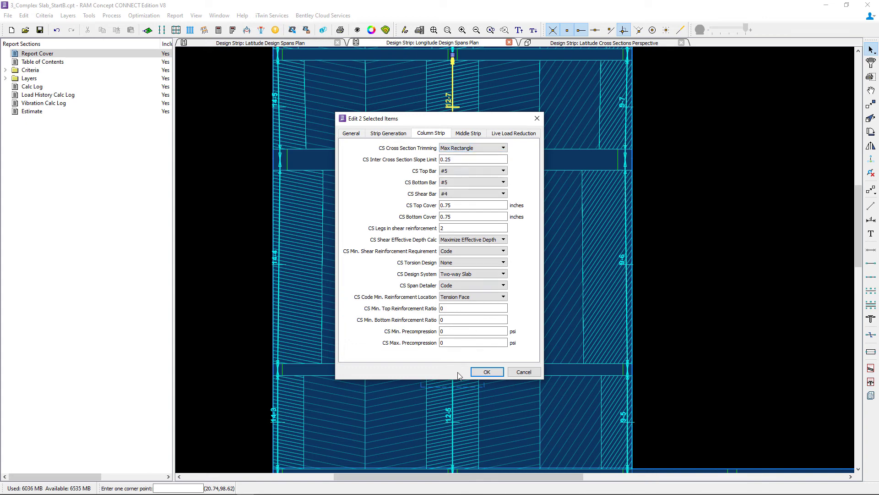
pyautogui.click(486, 371)
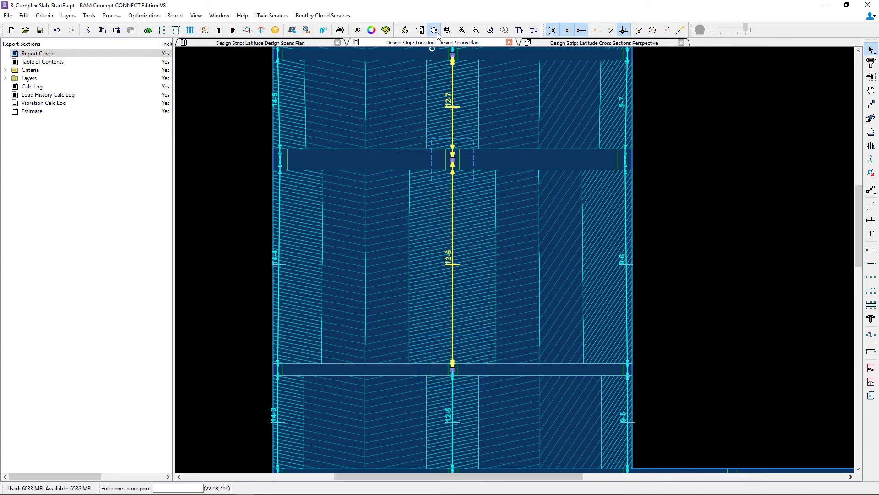
pyautogui.click(433, 30)
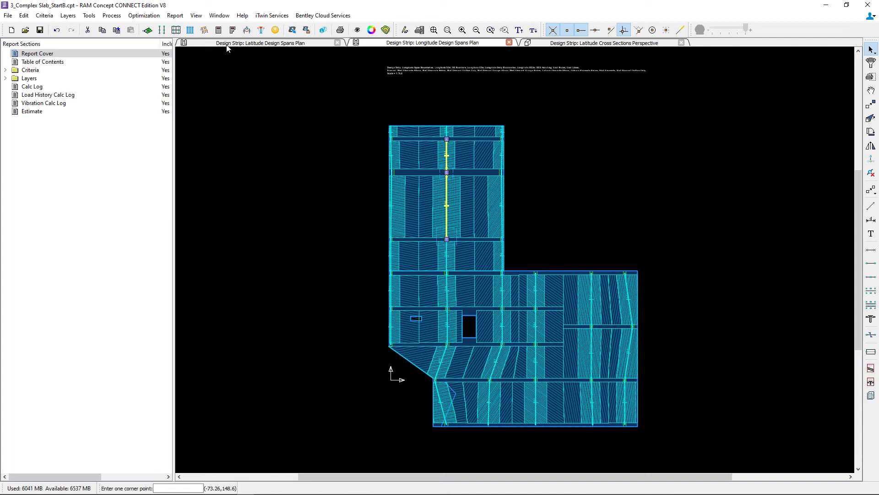
# Step: Run Calc All, continuing past the narrow section, small shear core and bar spacing warnings
pyautogui.click(218, 29)
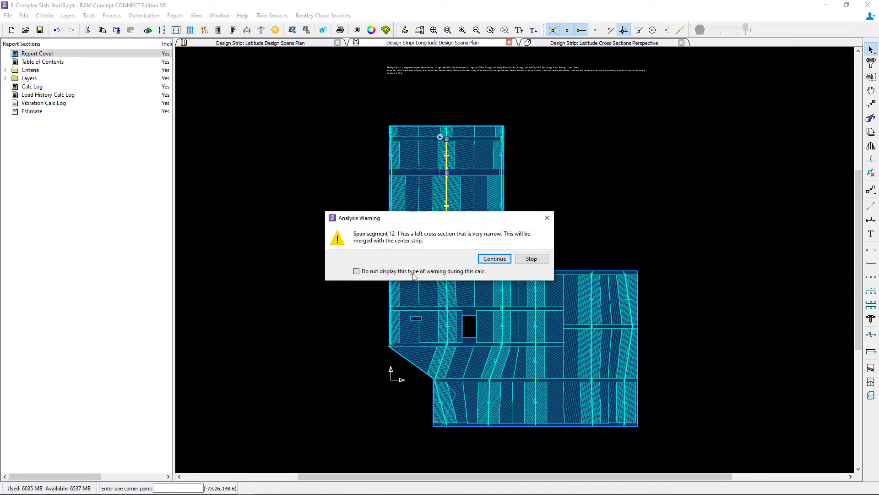
pyautogui.click(493, 258)
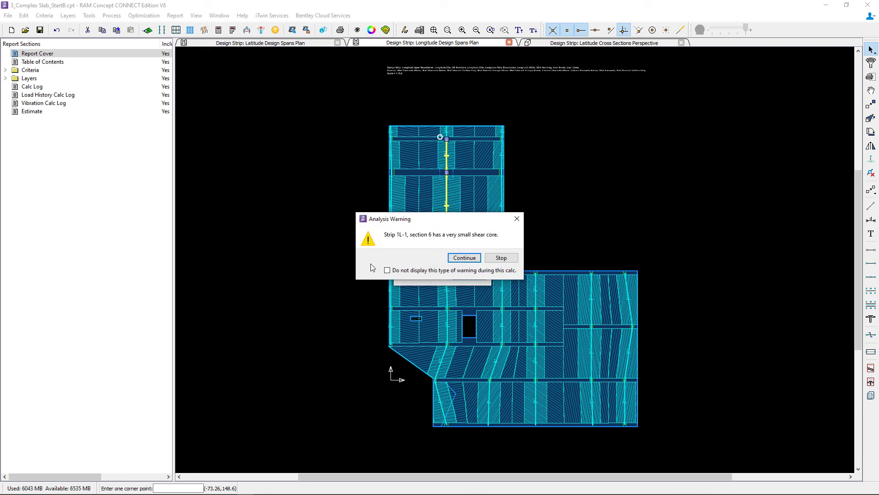
pyautogui.click(463, 257)
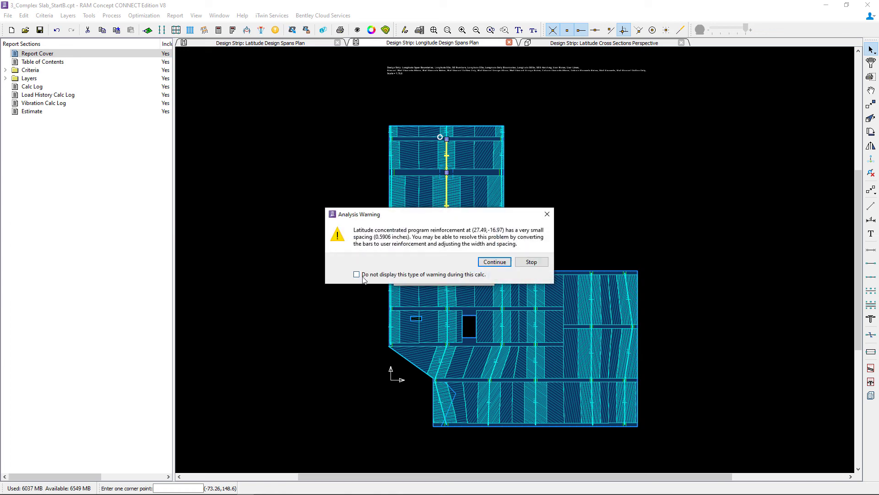
pyautogui.click(493, 261)
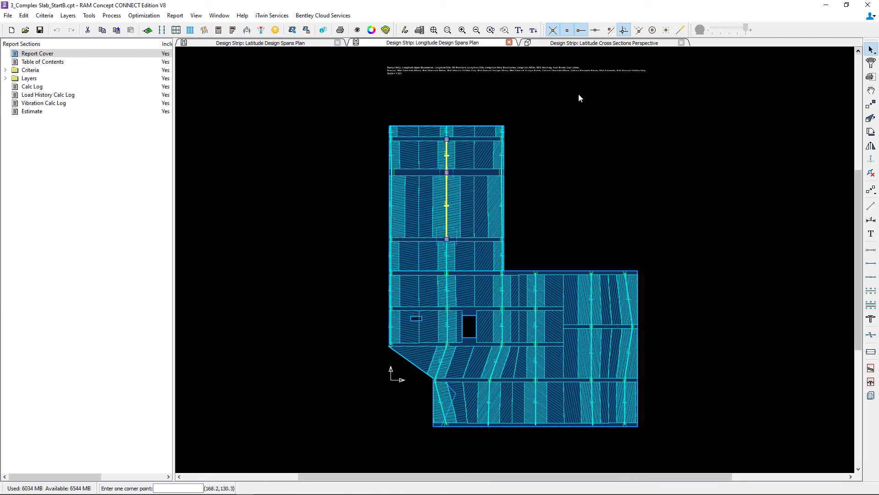
pyautogui.click(605, 43)
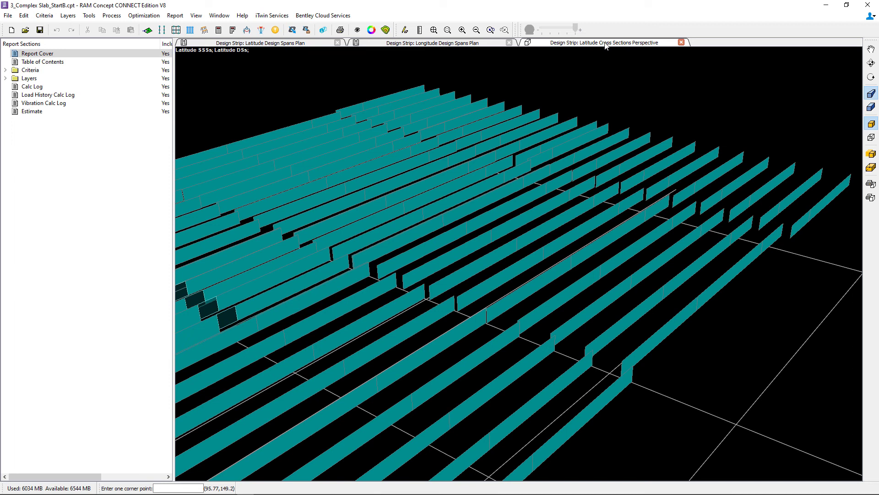
pyautogui.moveTo(511, 167)
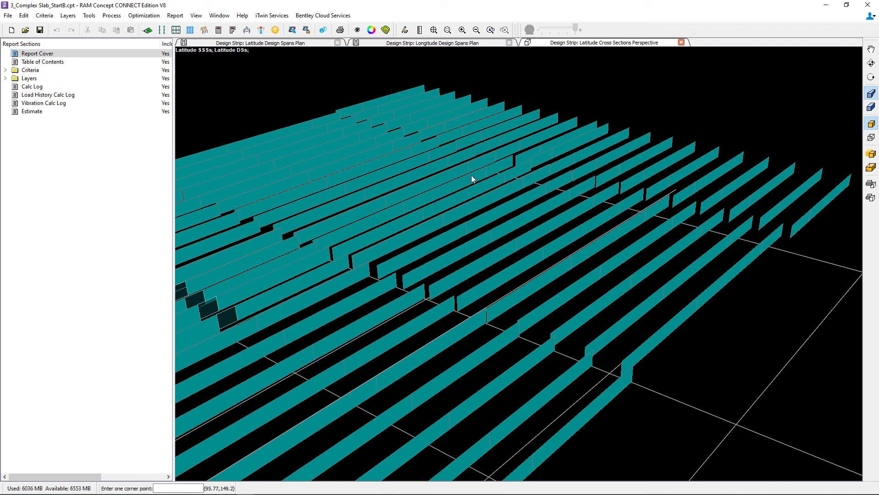
pyautogui.moveTo(494, 170)
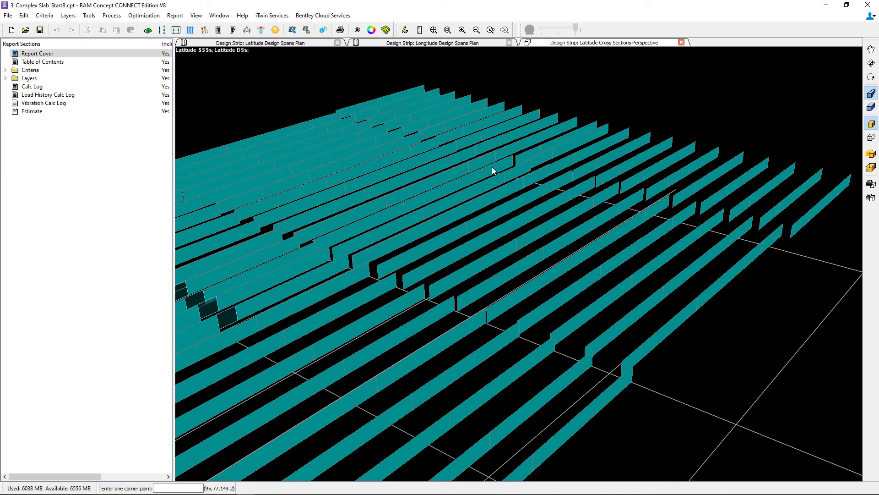
pyautogui.moveTo(301, 109)
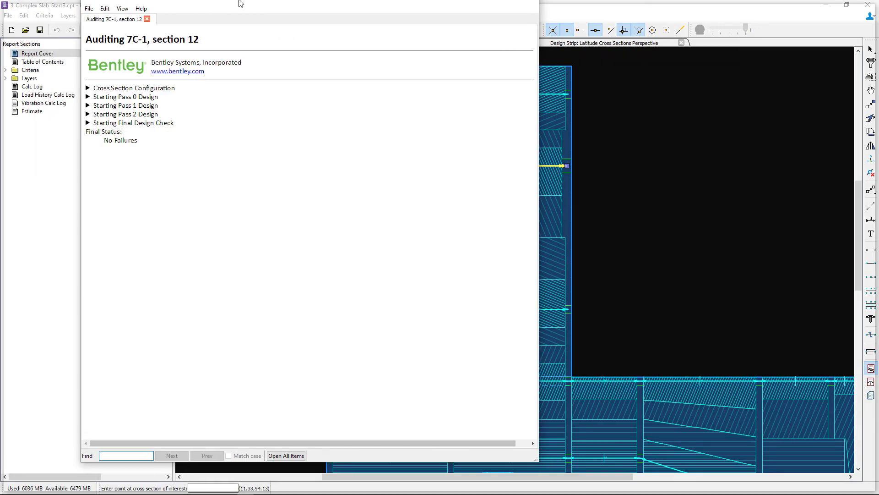
# Step: Expand the Cross Section Configuration details in the recalculated audit of 7C-1, section 12
pyautogui.click(88, 88)
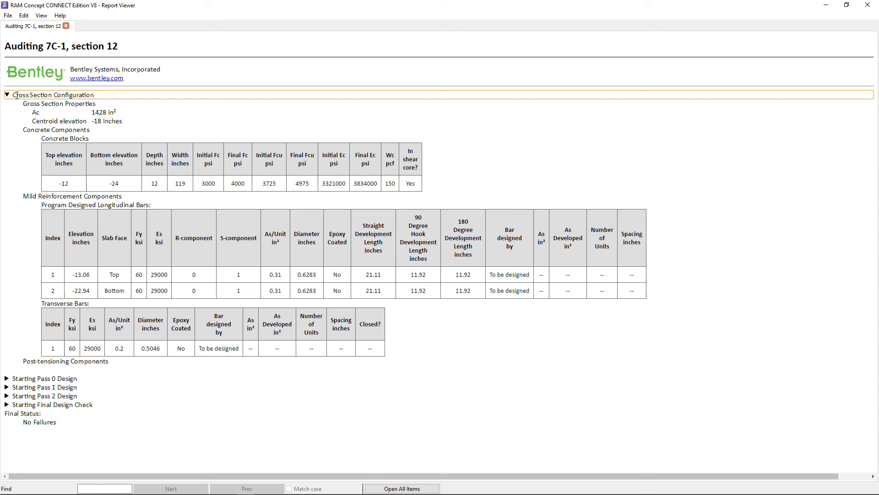